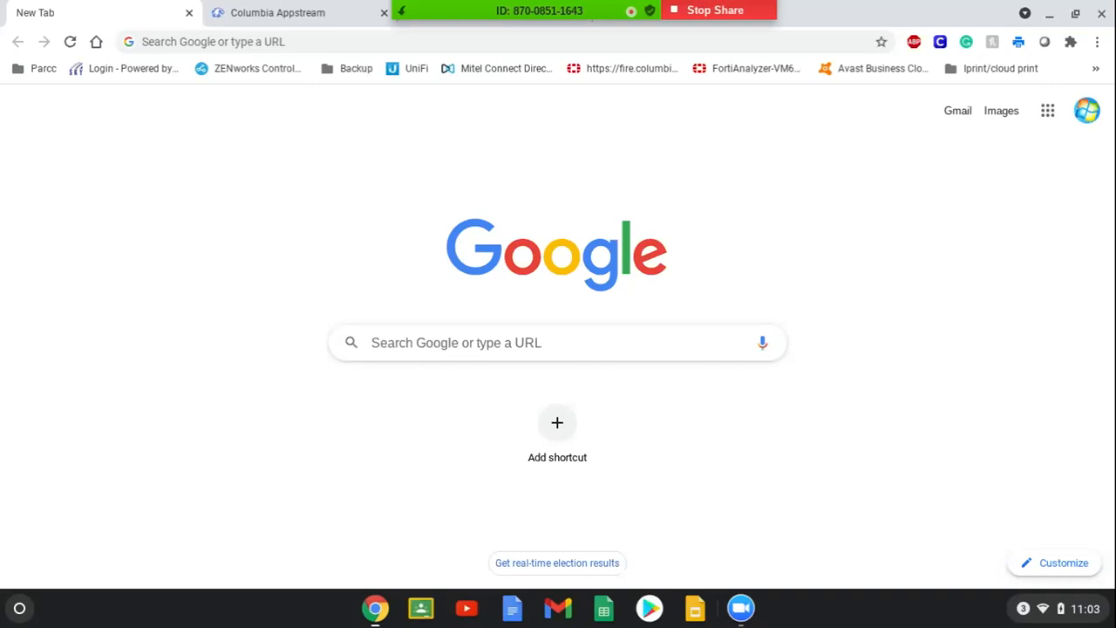
{"action": "mouse_move", "coordinate": [191, 330]}
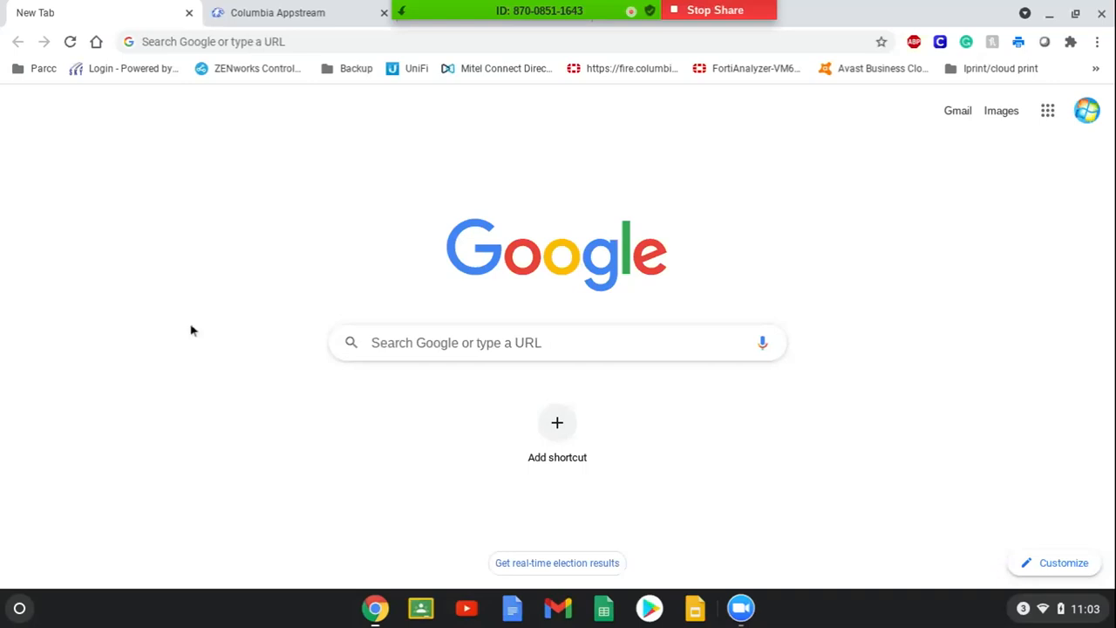
{"action": "mouse_move", "coordinate": [984, 215]}
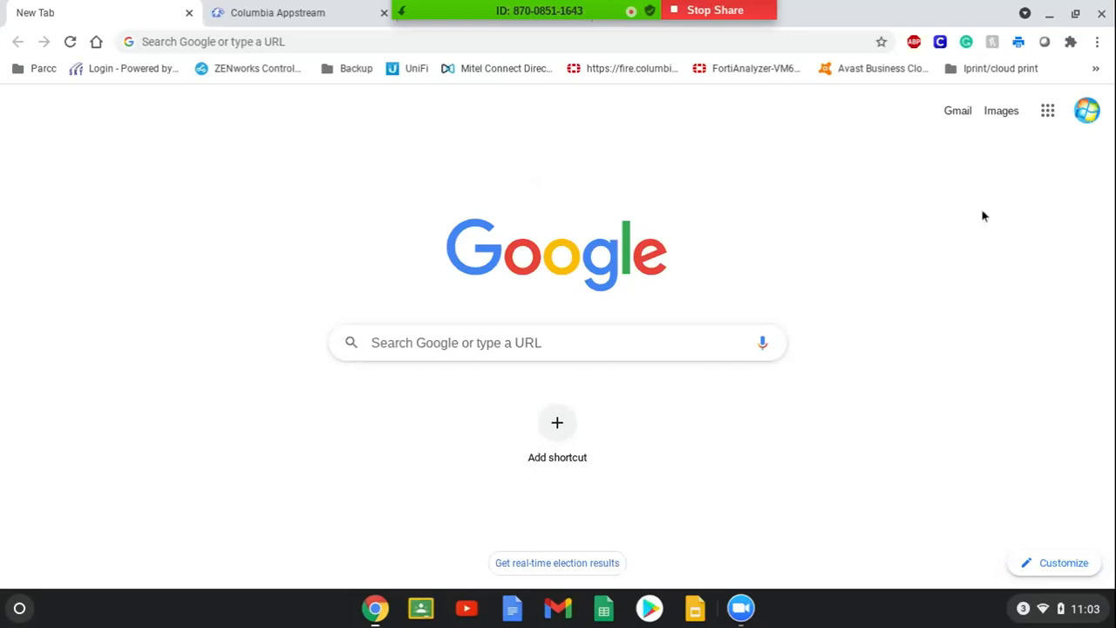
Launch the CUSD4 AppStream portal from Chrome's Google apps list.
{"action": "left_click", "coordinate": [1048, 111]}
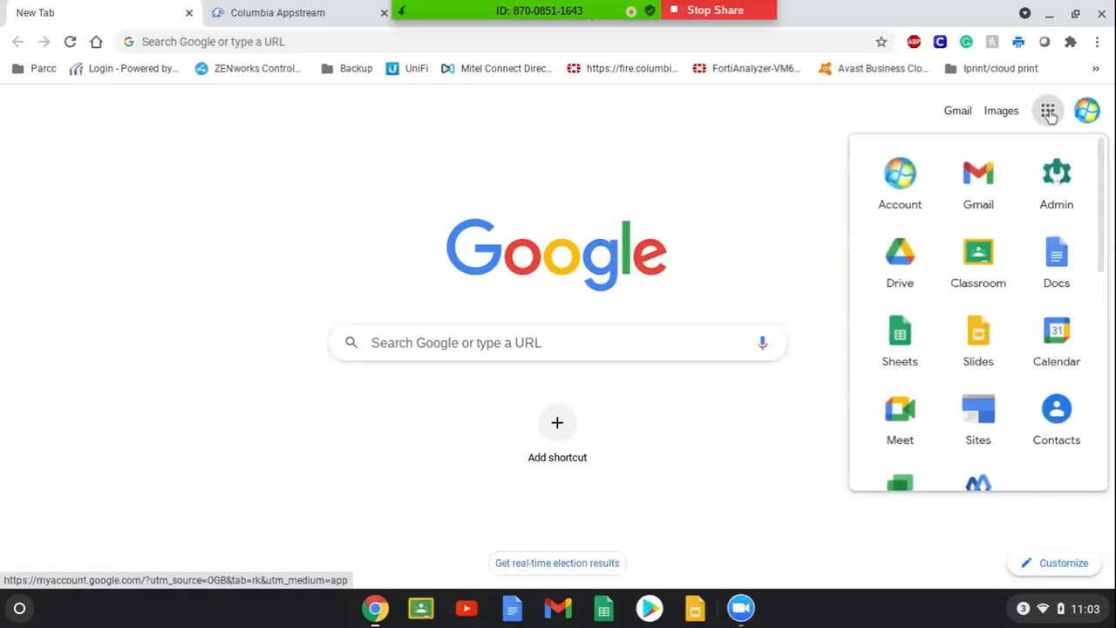
{"action": "scroll", "scroll_direction": "down", "scroll_amount": 3}
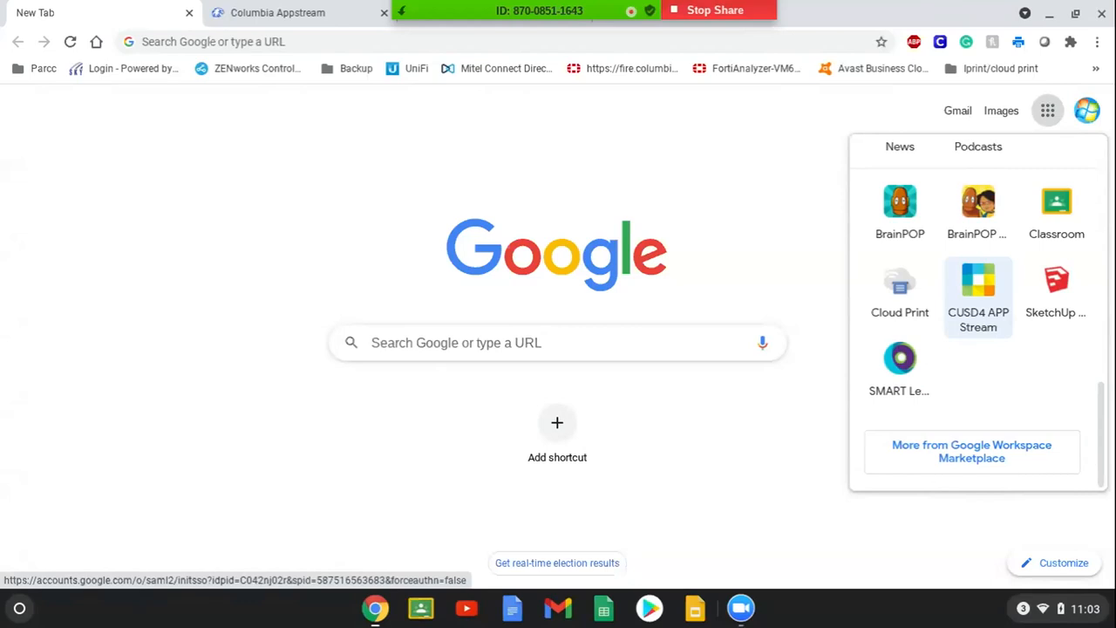
{"action": "left_click", "coordinate": [978, 281]}
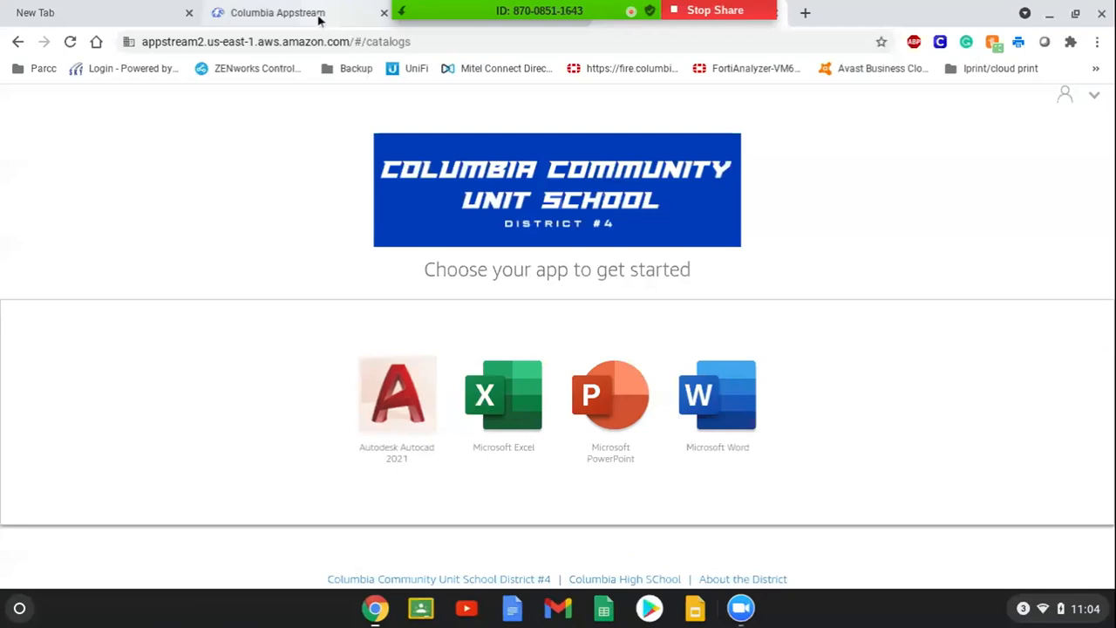
Launch Autodesk AutoCAD 2021 from the catalog and cancel the stray LINE command.
{"action": "left_click", "coordinate": [397, 395]}
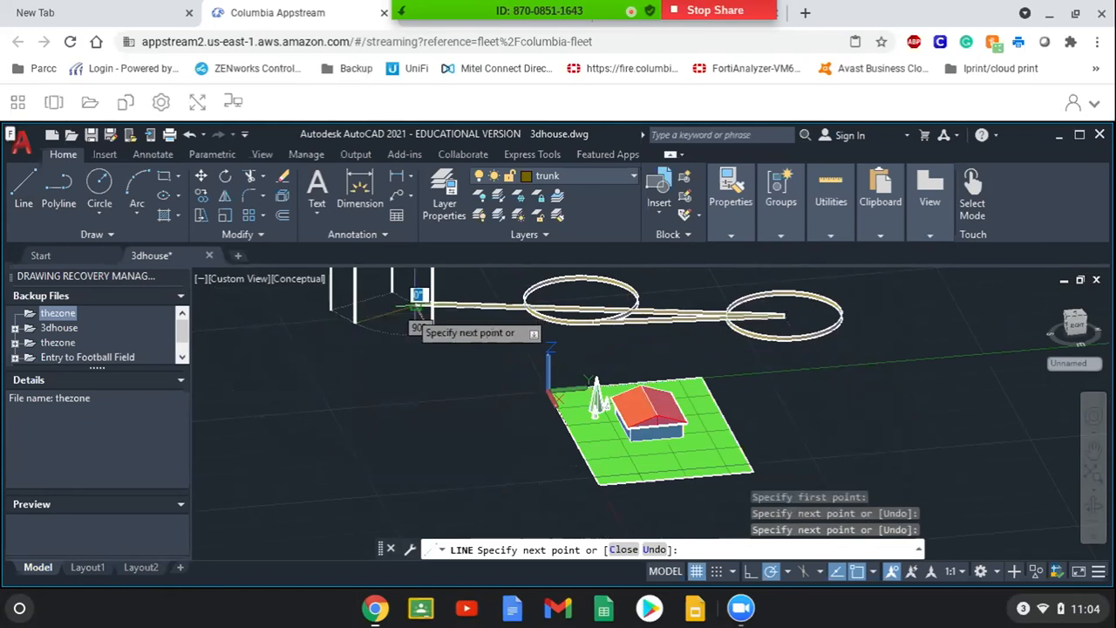
{"action": "key", "text": "Escape"}
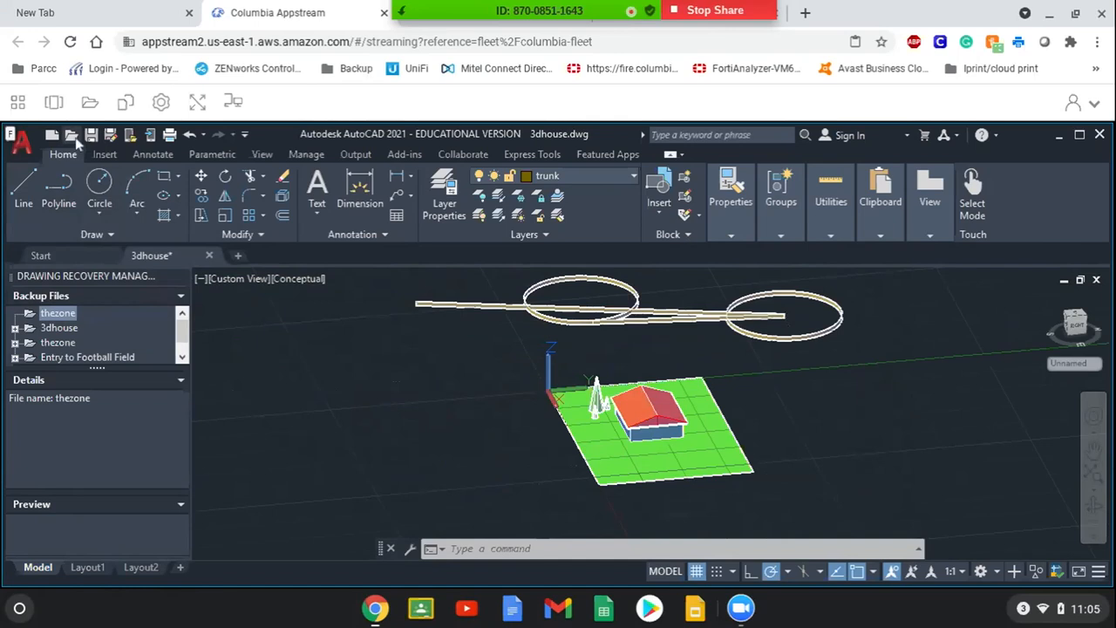
Browse to Google Drive's Demo folder and select the thezone drawing.
{"action": "left_click", "coordinate": [71, 133]}
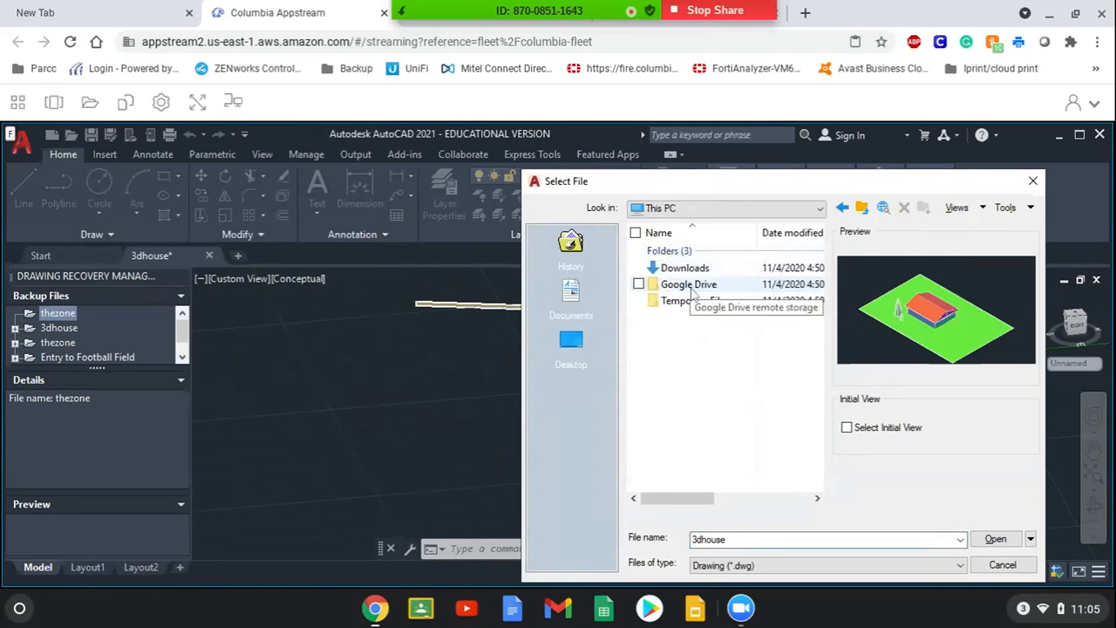
{"action": "double_click", "coordinate": [687, 284]}
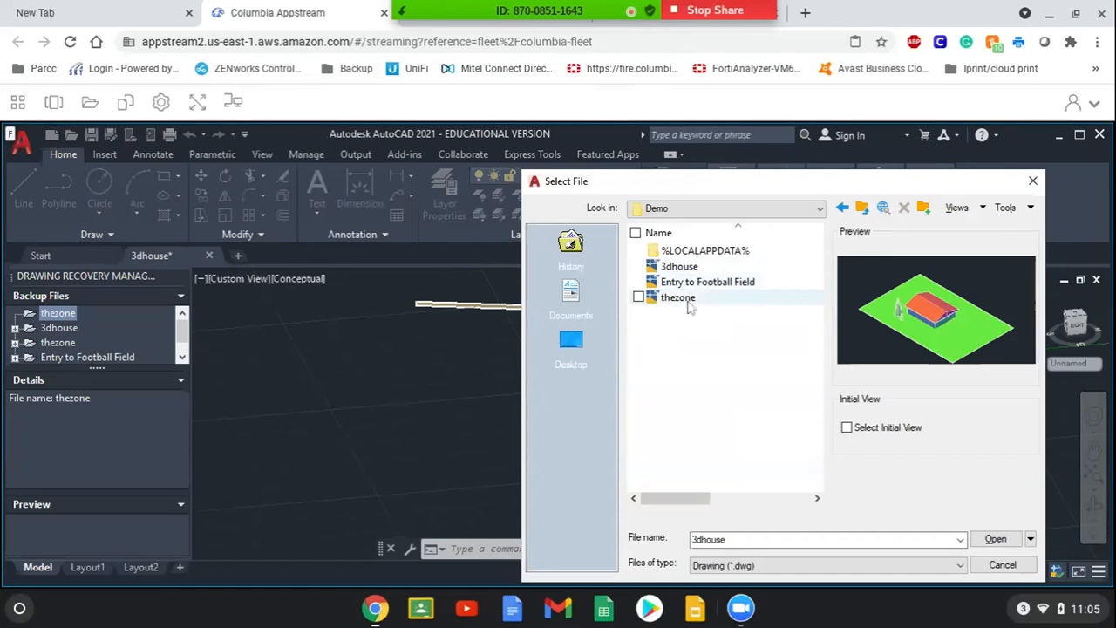
{"action": "left_click", "coordinate": [996, 538]}
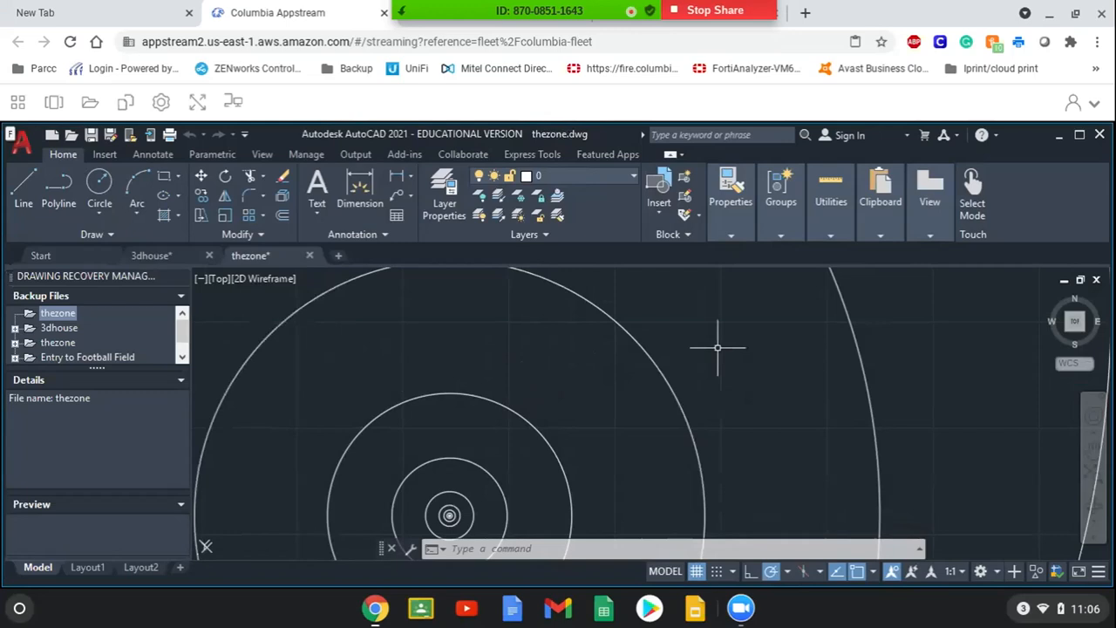
{"action": "mouse_move", "coordinate": [441, 340]}
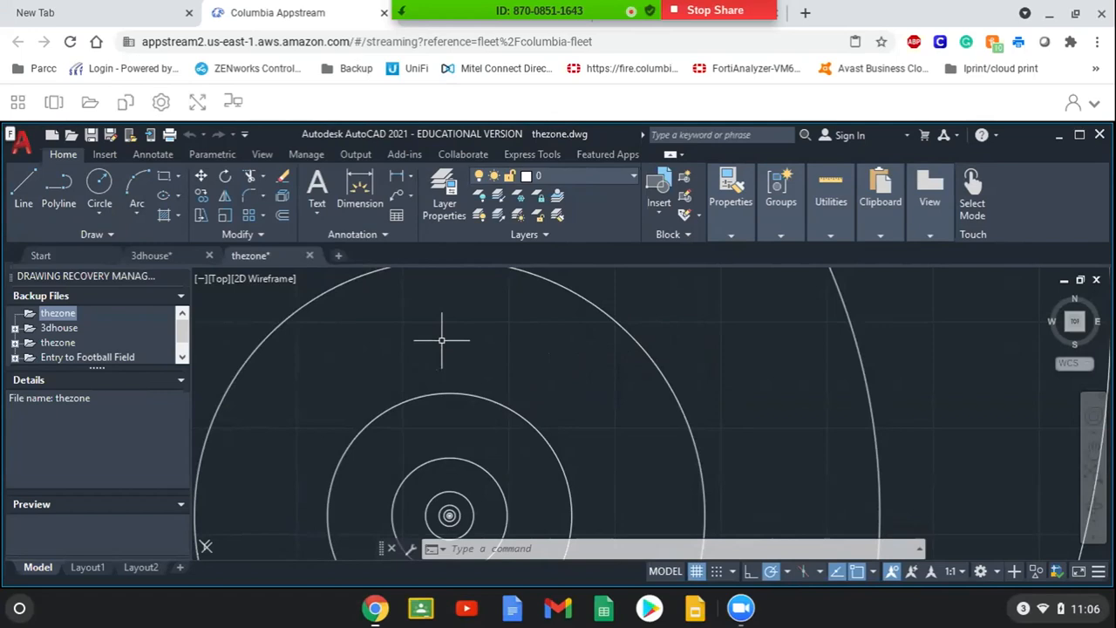
Bring up the streaming portal's application list over AutoCAD.
{"action": "left_click", "coordinate": [18, 102]}
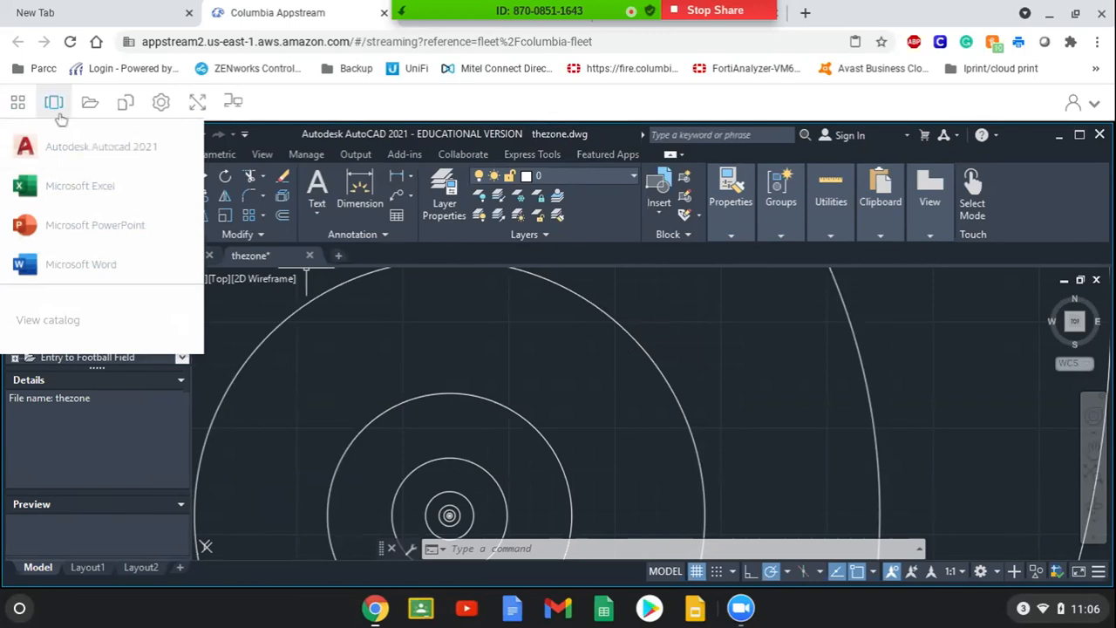
Dismiss the AppStream Applications list to reveal the thezone drawing.
{"action": "left_click", "coordinate": [54, 102]}
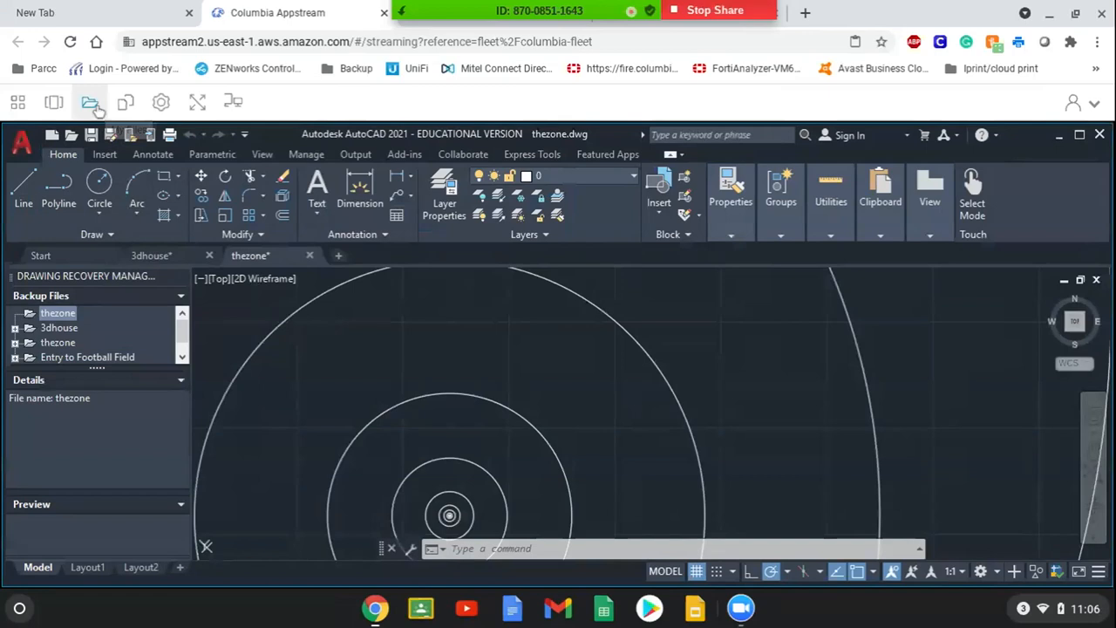
{"action": "left_click", "coordinate": [91, 102]}
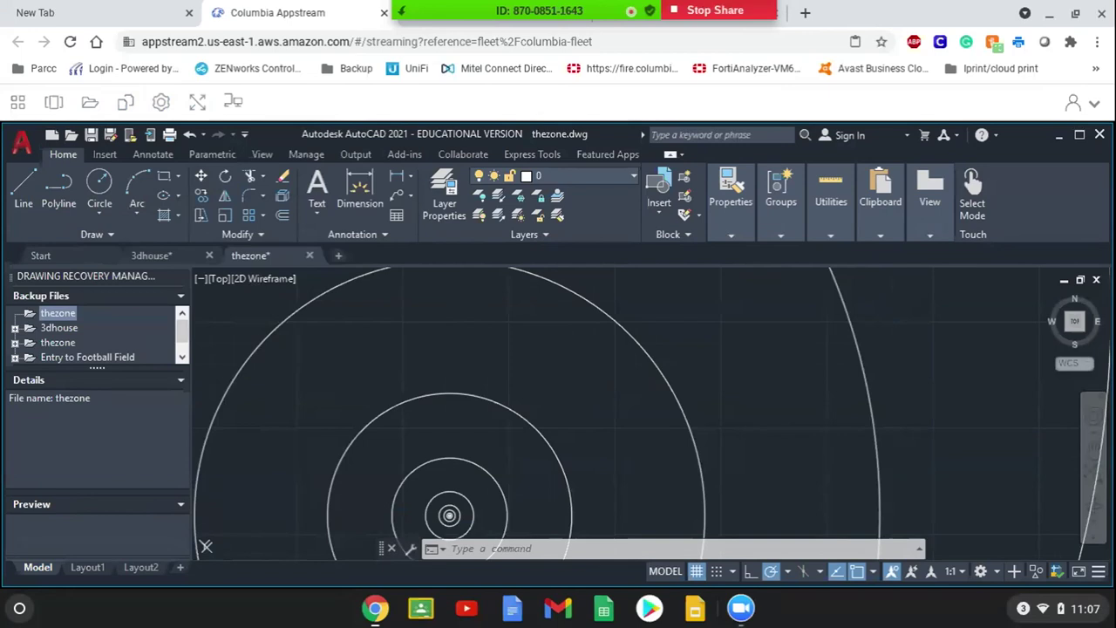
Check the AppStream settings menu, then bring up AutoCAD's Select File dialog.
{"action": "left_click", "coordinate": [160, 102]}
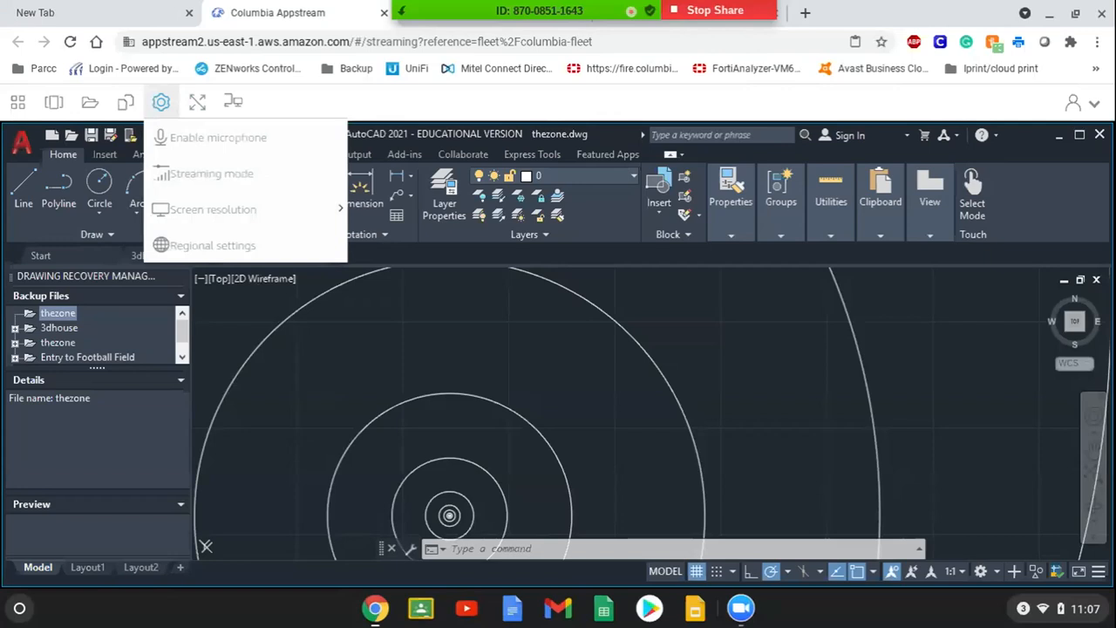
{"action": "mouse_move", "coordinate": [161, 102]}
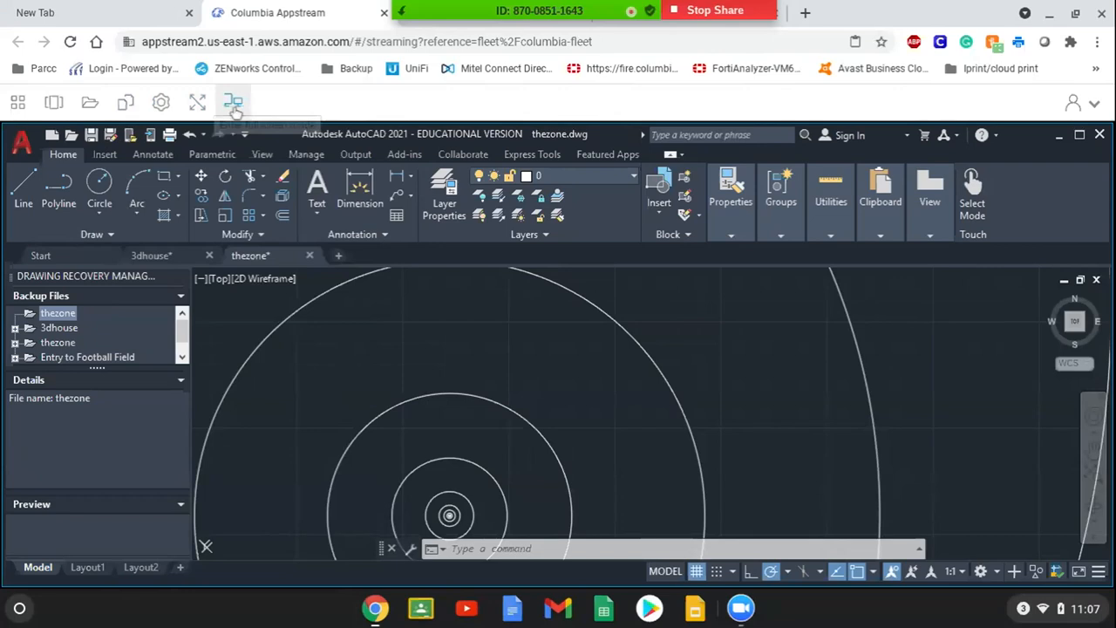
{"action": "mouse_move", "coordinate": [233, 103]}
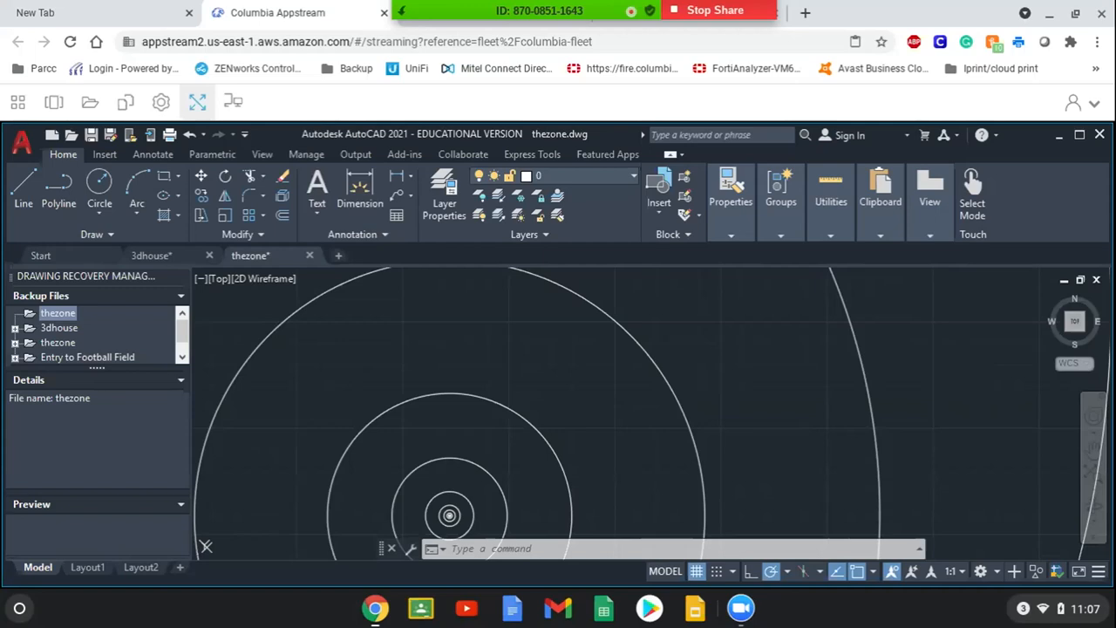
{"action": "left_click", "coordinate": [63, 134]}
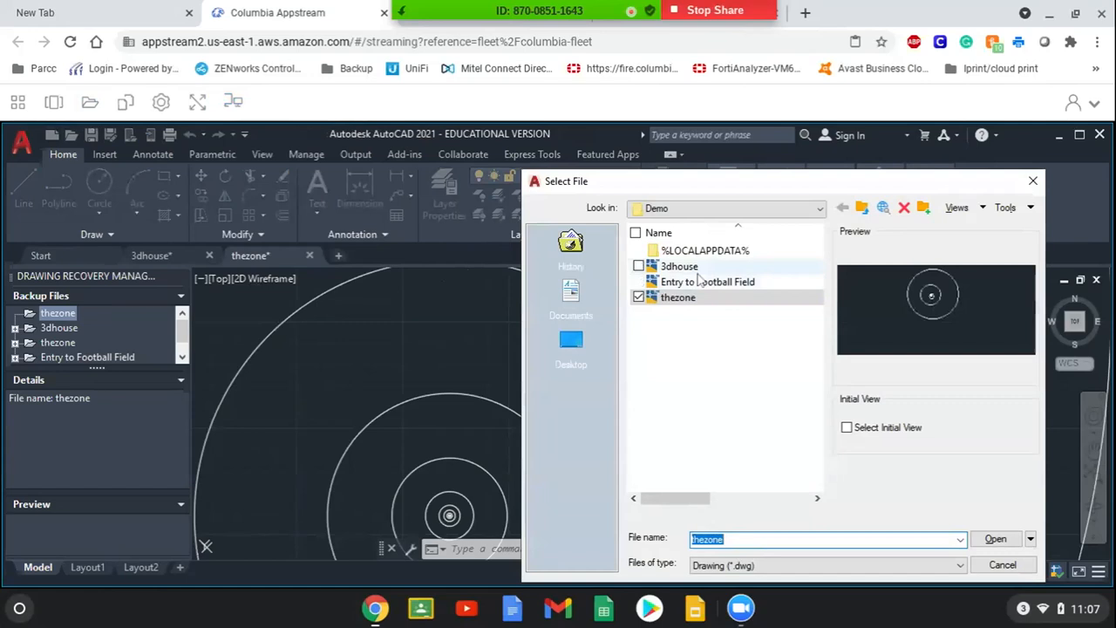
Load Entry to Football Field.dwg from the Demo folder into a new tab.
{"action": "left_click", "coordinate": [997, 538]}
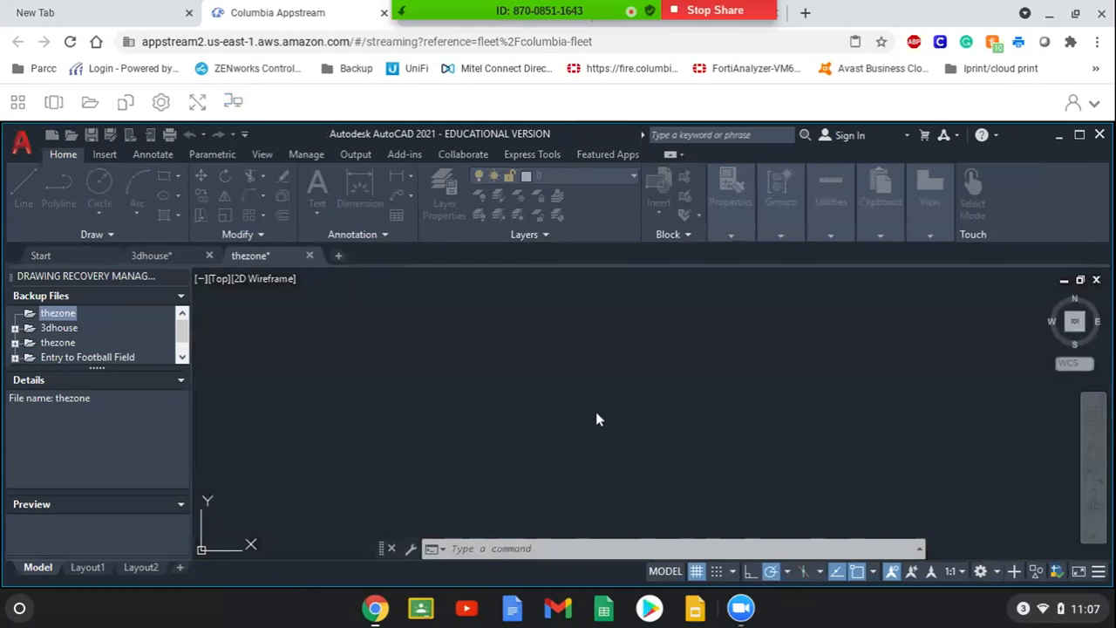
{"action": "double_click", "coordinate": [87, 357]}
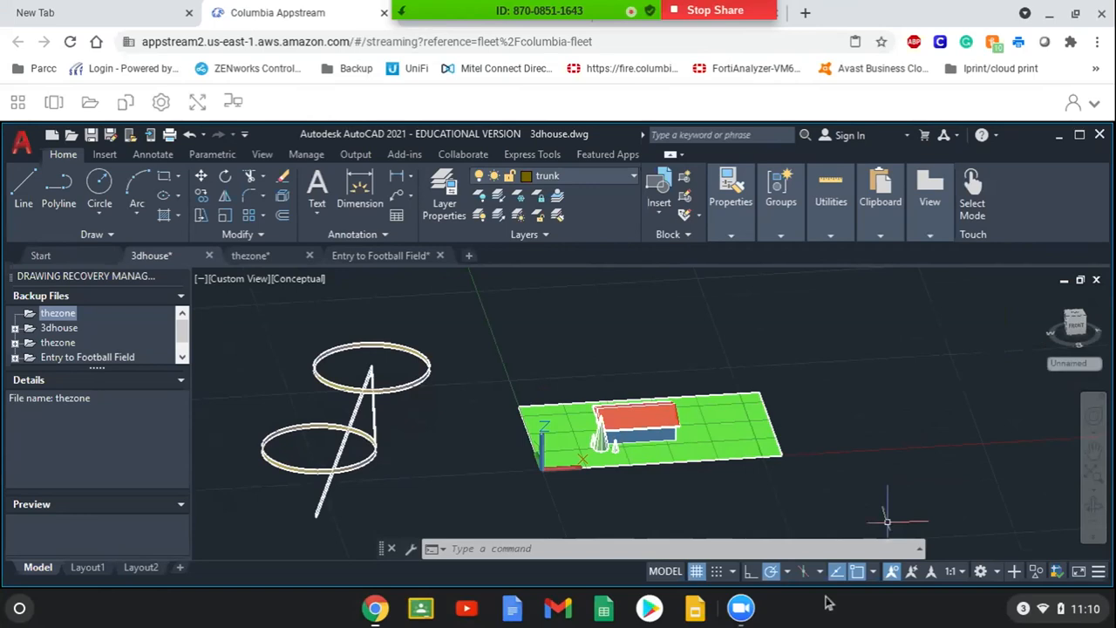
{"action": "mouse_move", "coordinate": [967, 500]}
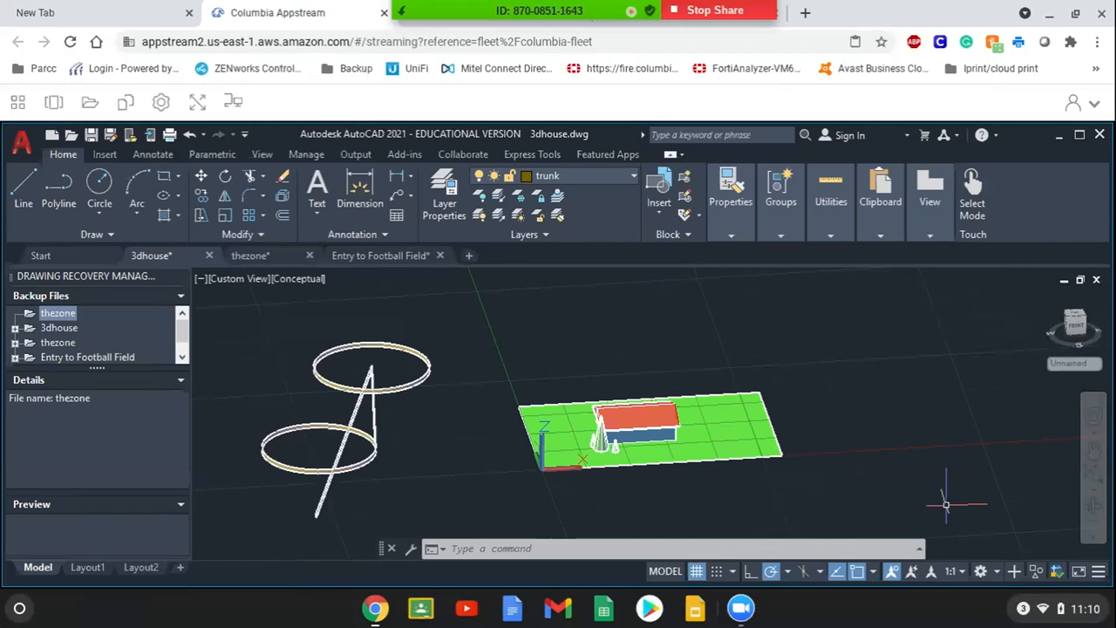
{"action": "mouse_move", "coordinate": [801, 511]}
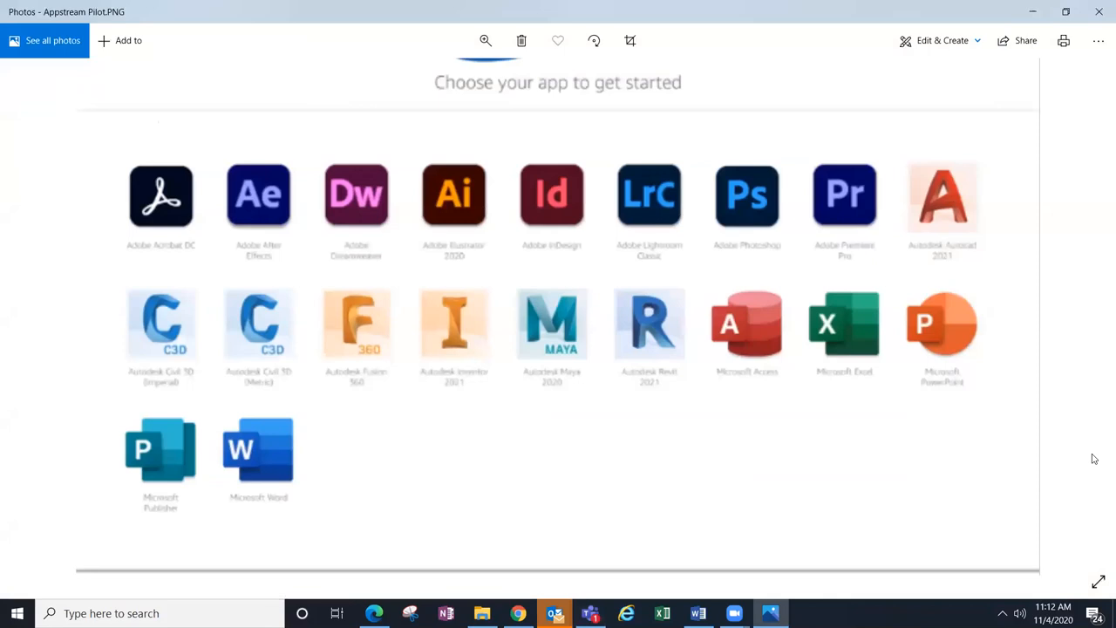
Preview Zoom's meeting windows from the taskbar over the catalog image.
{"action": "left_click", "coordinate": [733, 613]}
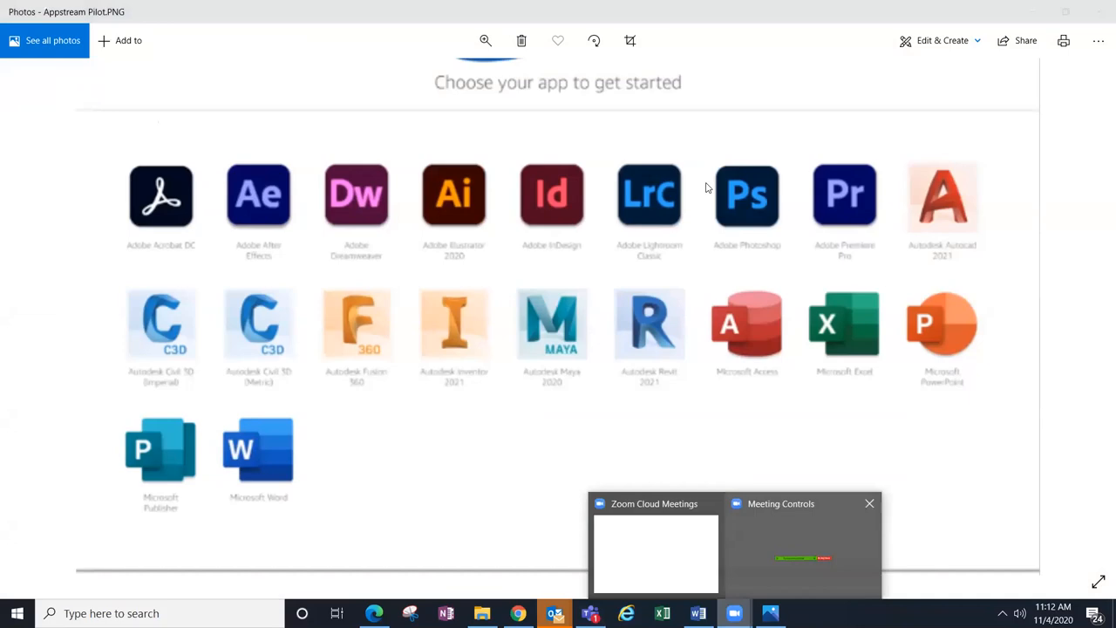